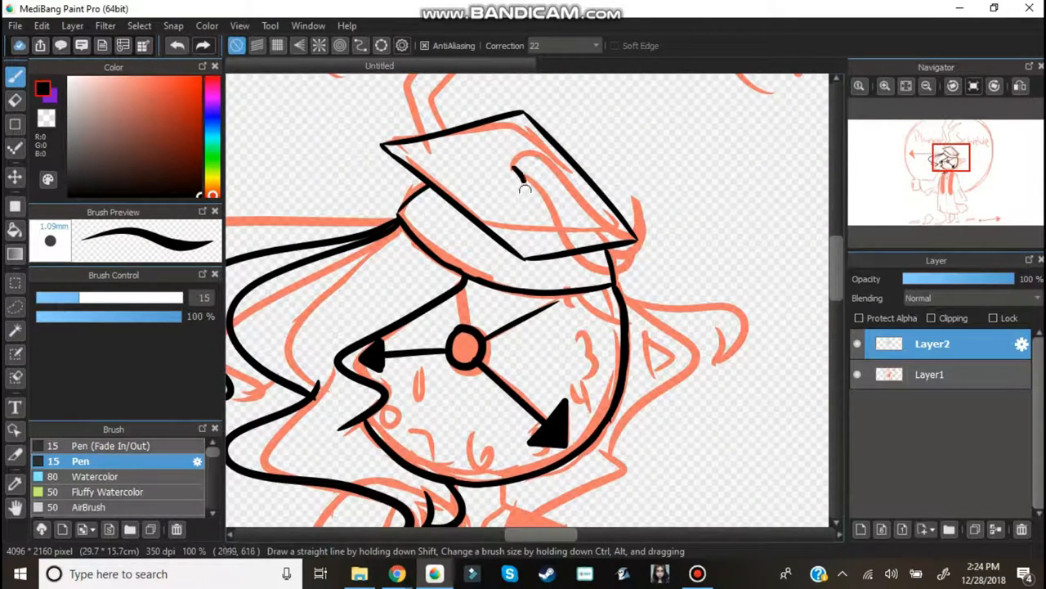
Step: Ink the clock-faced head, hair and mortarboard cap in black over the red sketch
{"action": "scroll", "scroll_direction": "down", "scroll_amount": 3}
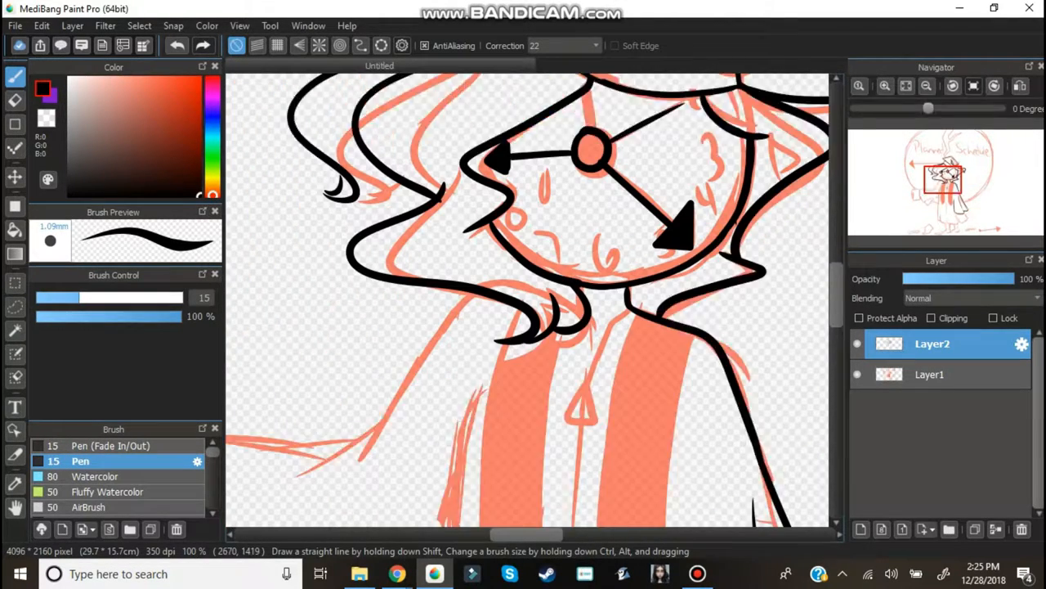
{"action": "scroll", "scroll_direction": "down", "scroll_amount": 3}
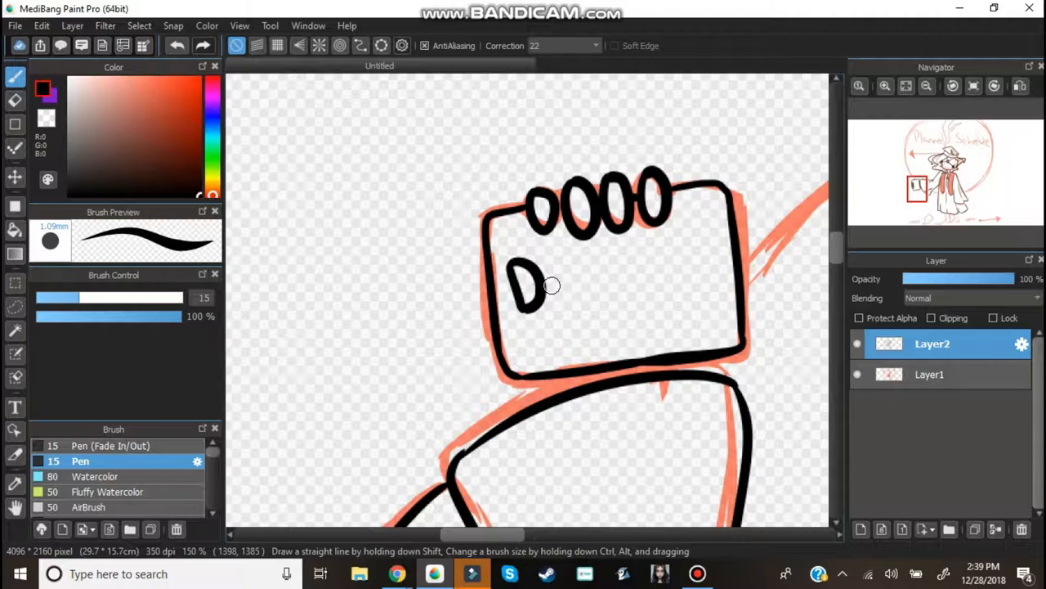
Step: Letter the word Diploma on the held card and outline the diploma's top edge
{"action": "left_click_drag", "start_coordinate": [507, 278], "coordinate": [695, 270]}
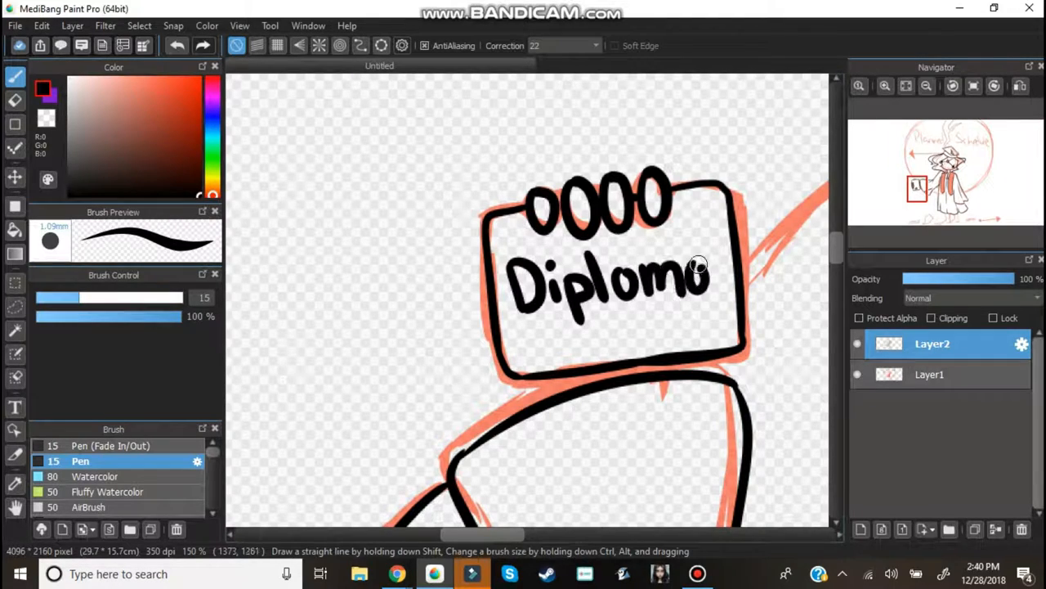
{"action": "scroll", "scroll_direction": "down", "scroll_amount": 3}
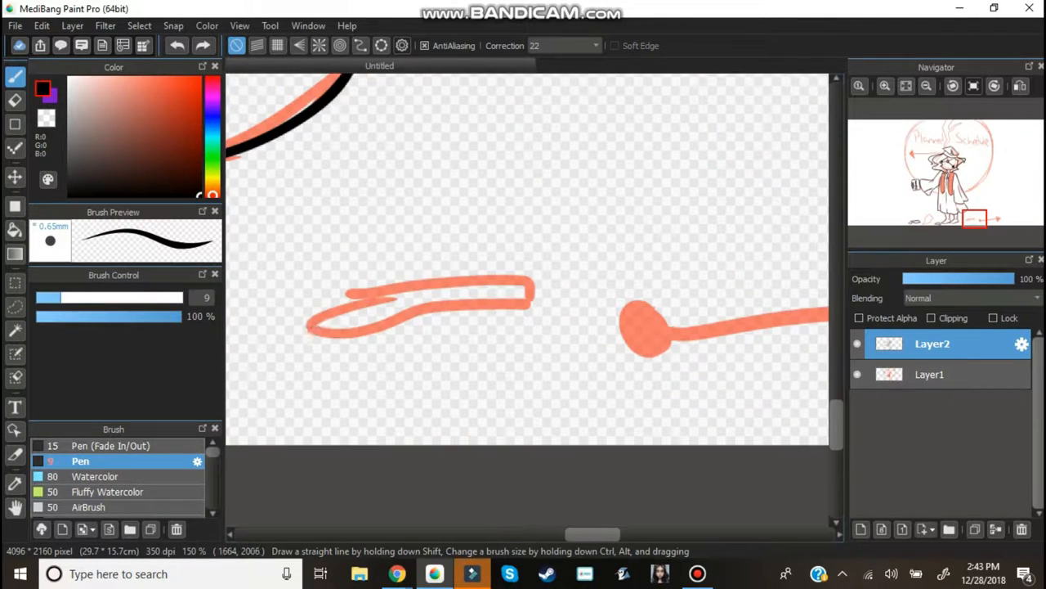
{"action": "left_click_drag", "start_coordinate": [327, 314], "coordinate": [540, 294]}
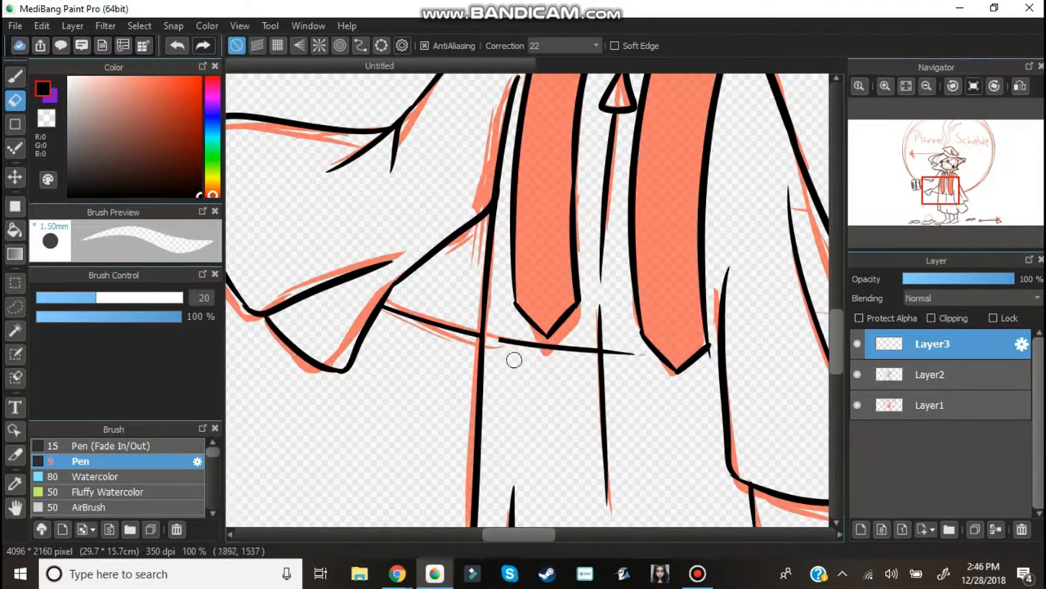
Step: Erase the overshooting gown line near the sleeve with the Eraser
{"action": "left_click", "coordinate": [929, 374]}
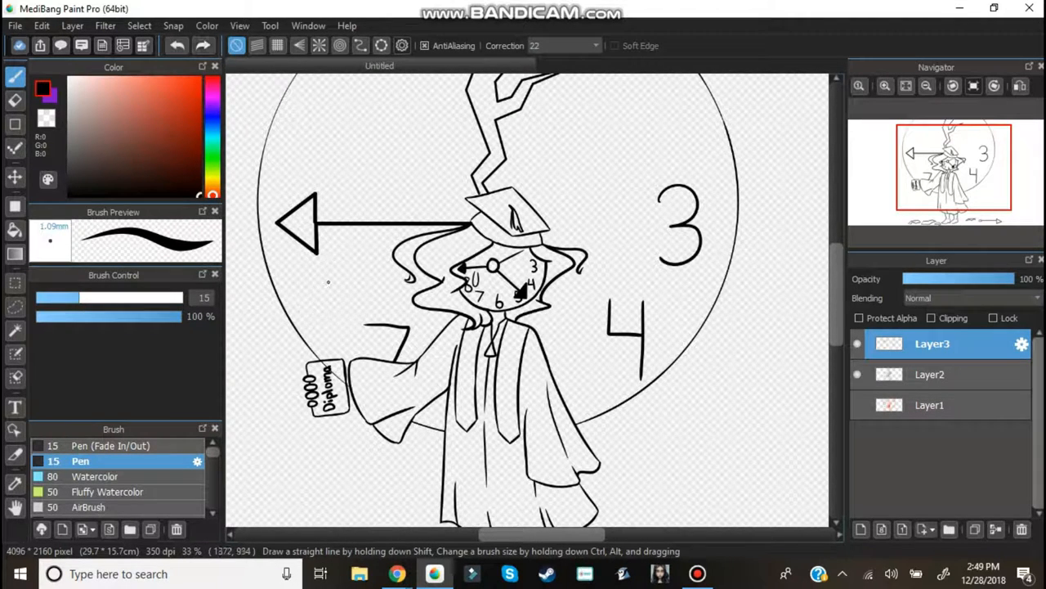
Step: Sketch the first vertical line of the seated girl at her desk on Layer1
{"action": "left_click_drag", "start_coordinate": [327, 269], "coordinate": [327, 319]}
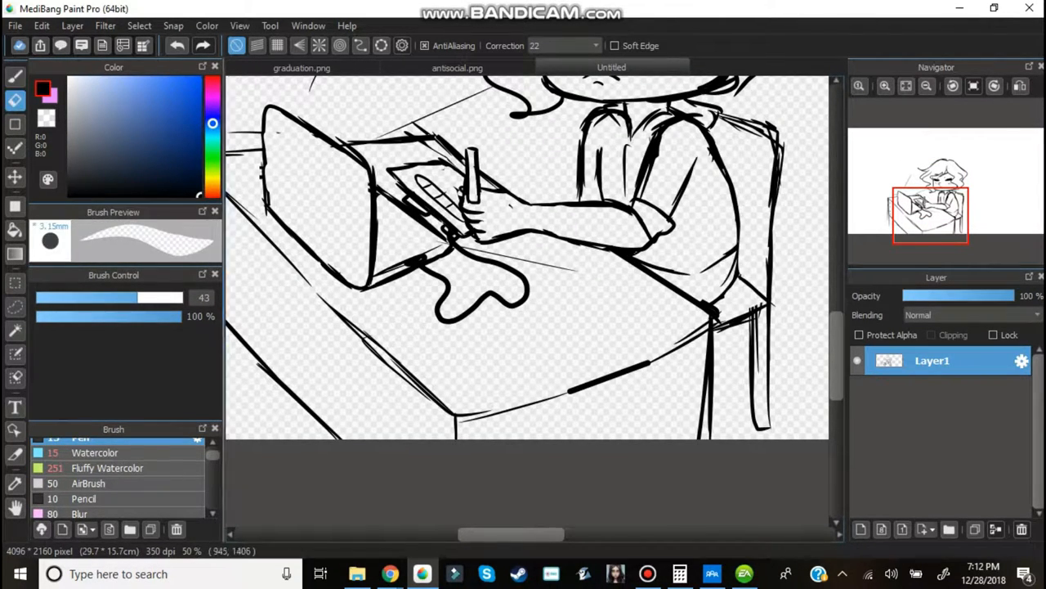
Step: Trace the girl, chair and desk outlines in black with the Pen brush on a new layer
{"action": "scroll", "scroll_direction": "down", "scroll_amount": 3}
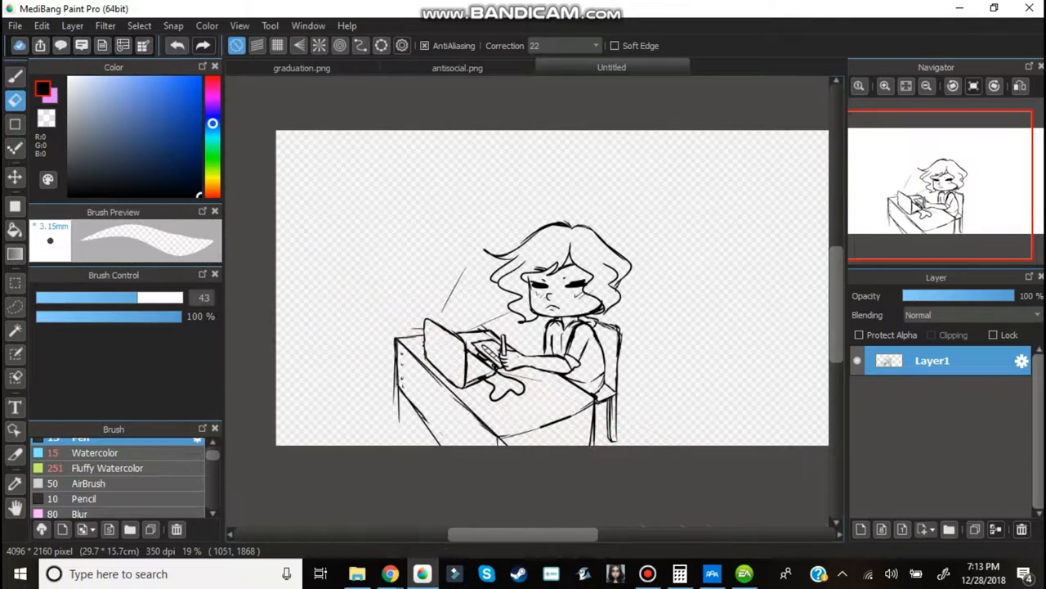
{"action": "left_click", "coordinate": [299, 46]}
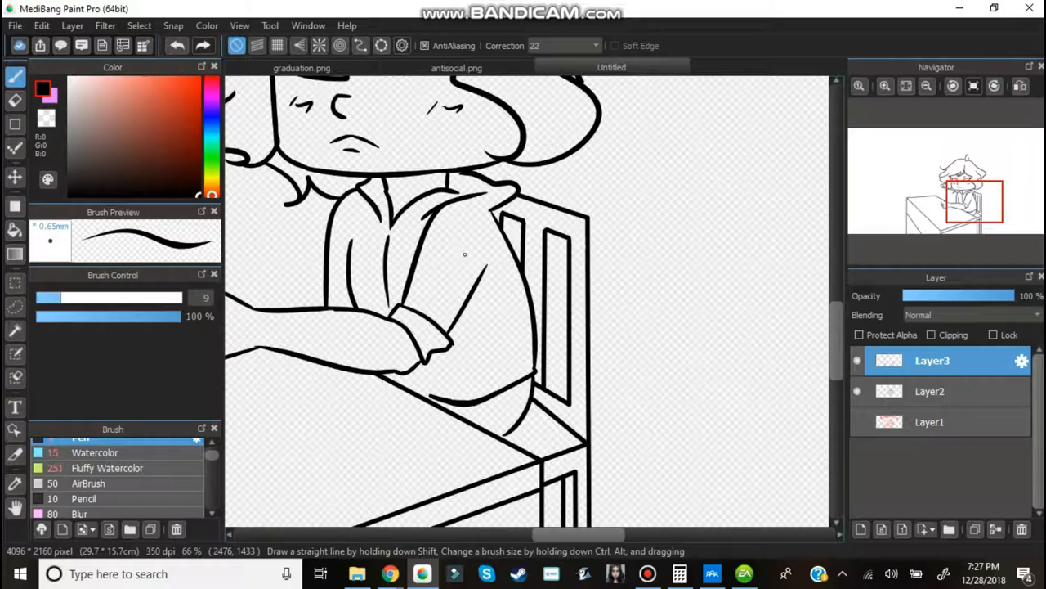
{"action": "scroll", "scroll_direction": "down", "scroll_amount": 3}
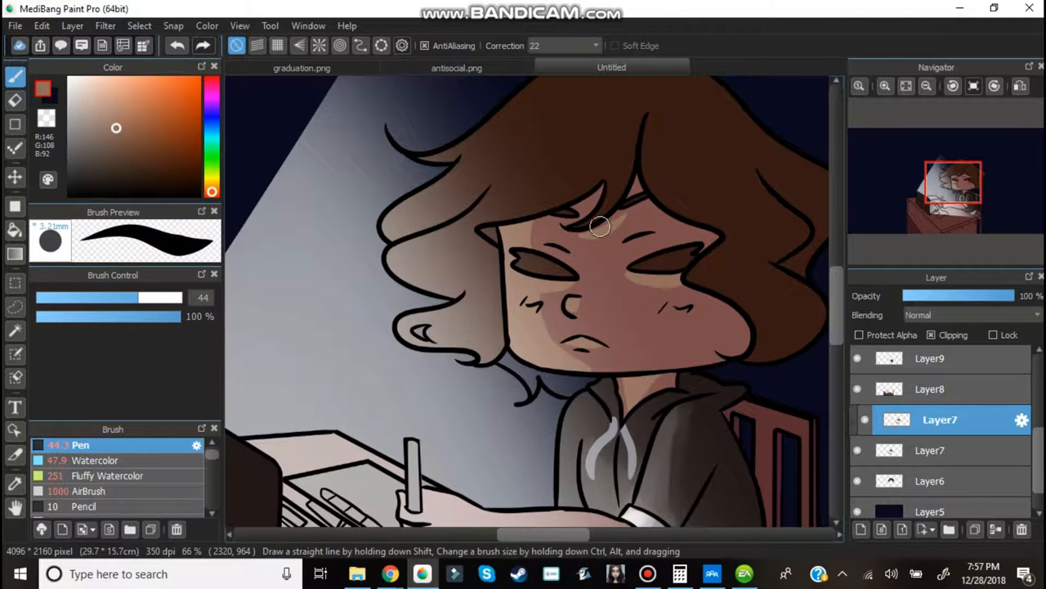
Step: Scroll the canvas while painting the lamp glow and dark navy background around the girl
{"action": "scroll", "scroll_direction": "down", "scroll_amount": 3}
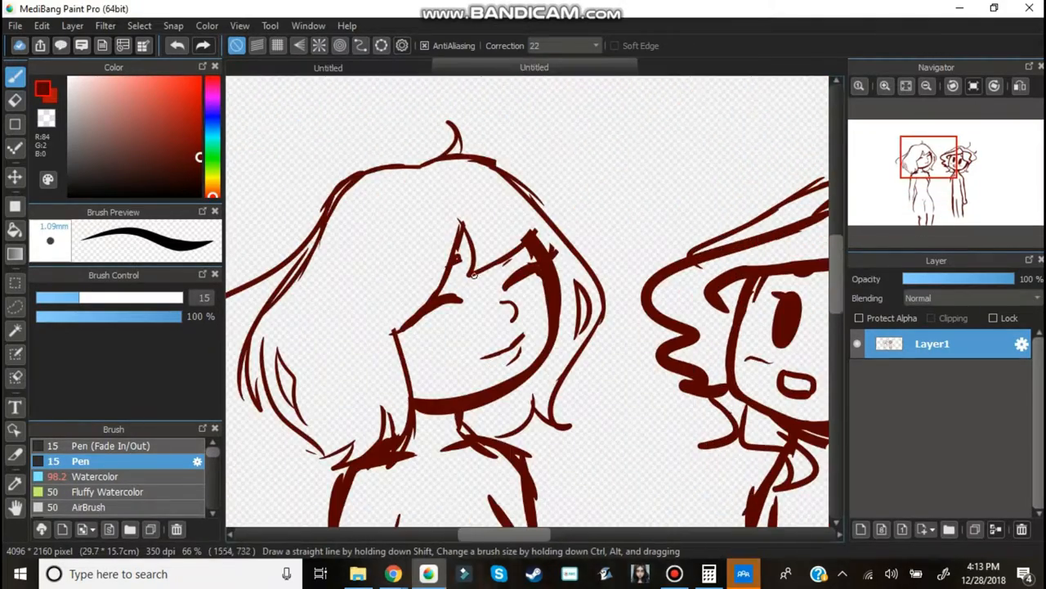
Step: Scroll the new canvas while sketching the two girls side by side in dark red
{"action": "scroll", "scroll_direction": "down", "scroll_amount": 3}
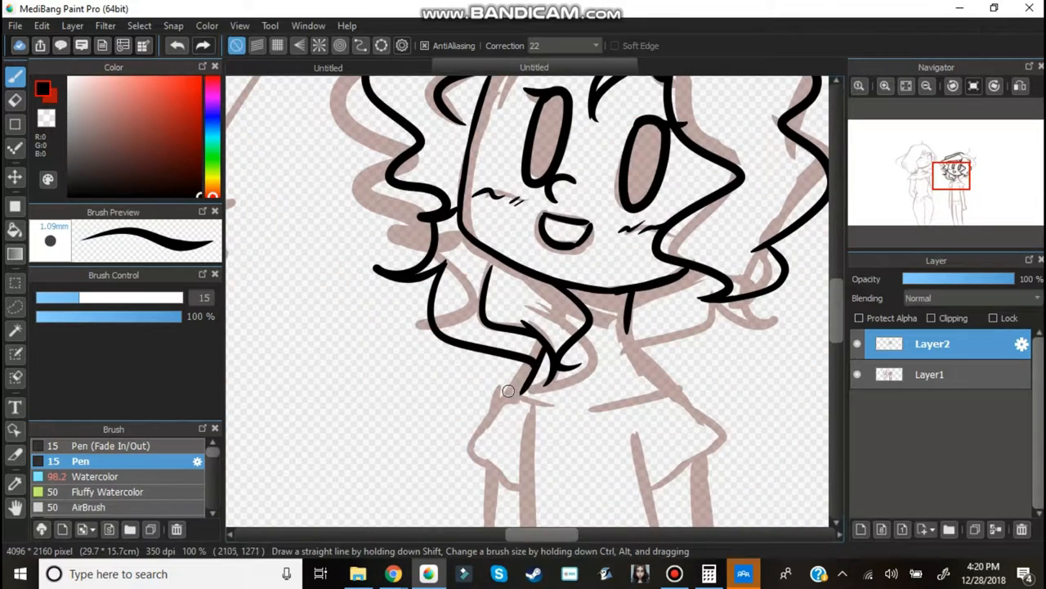
Step: Scroll down the canvas while tracing the two girls' sketch in black on Layer2
{"action": "scroll", "scroll_direction": "down", "scroll_amount": 3}
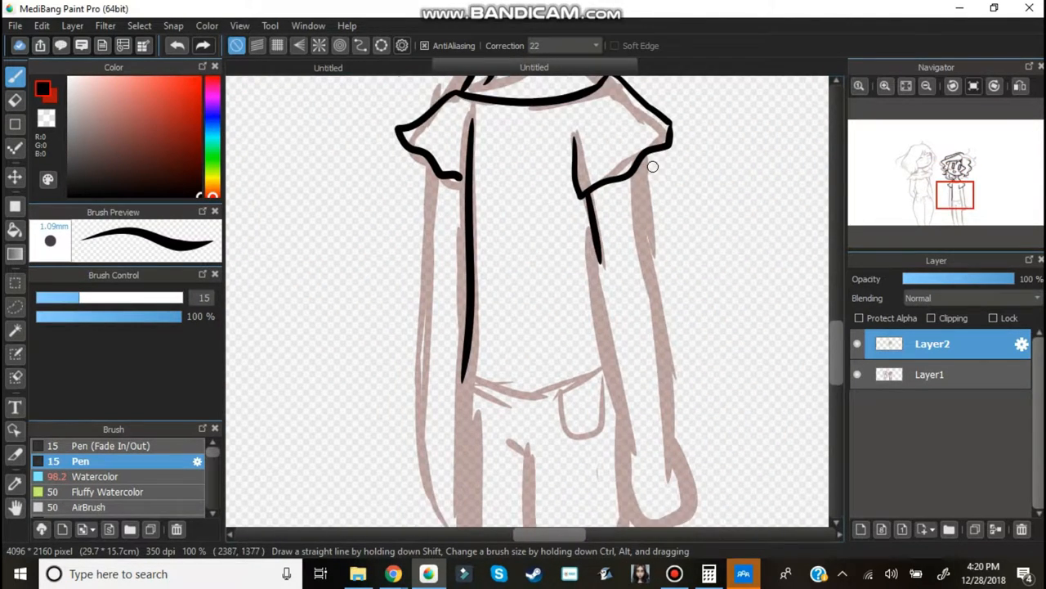
{"action": "scroll", "scroll_direction": "down", "scroll_amount": 3}
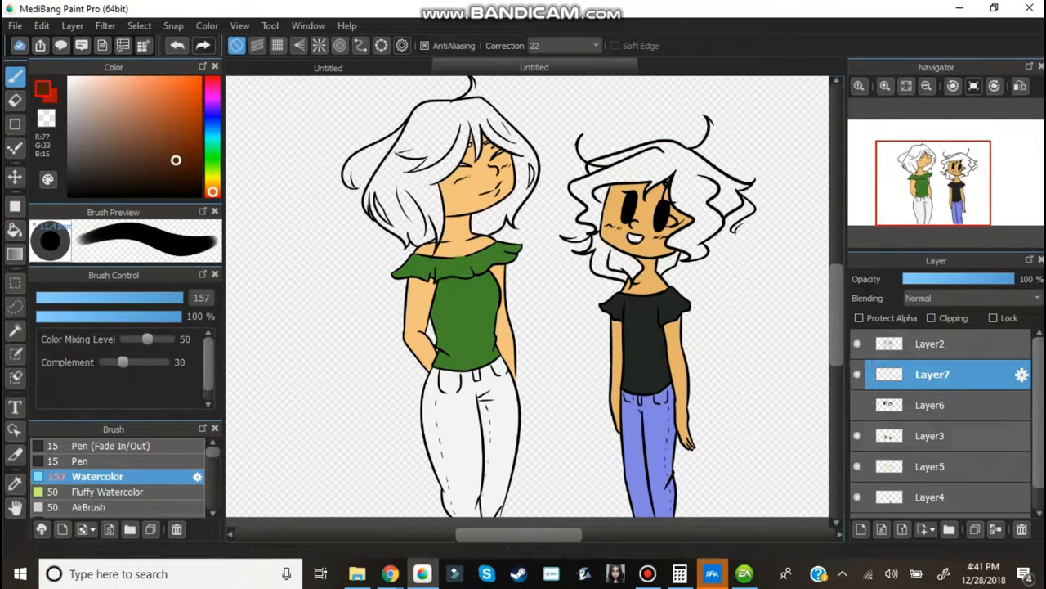
Step: Fill the first girl's hair brown and stroke shading across her face with the Watercolor brush
{"action": "left_click", "coordinate": [417, 213]}
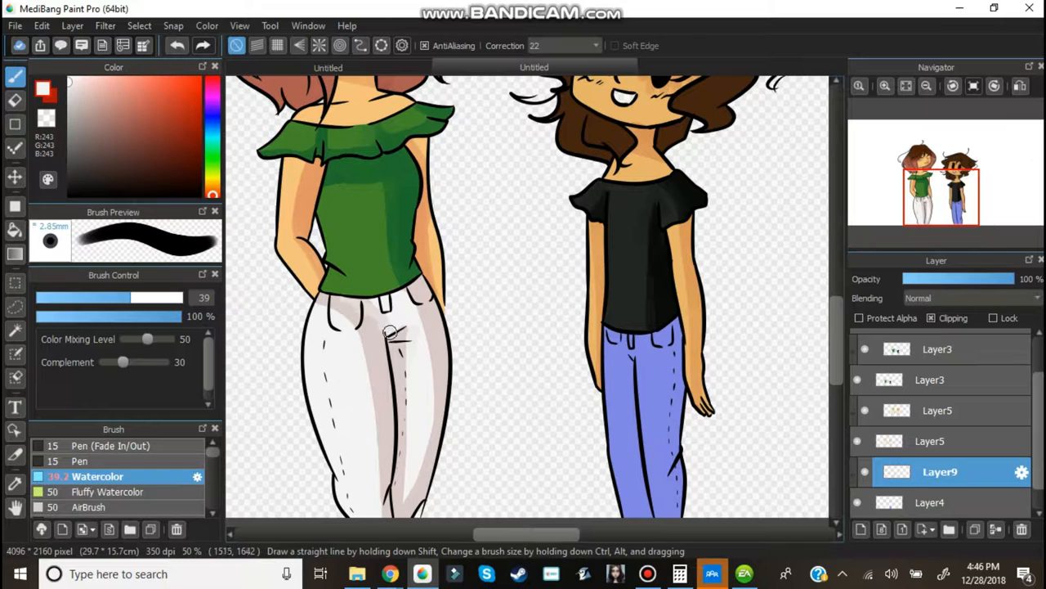
{"action": "left_click_drag", "start_coordinate": [393, 335], "coordinate": [439, 275]}
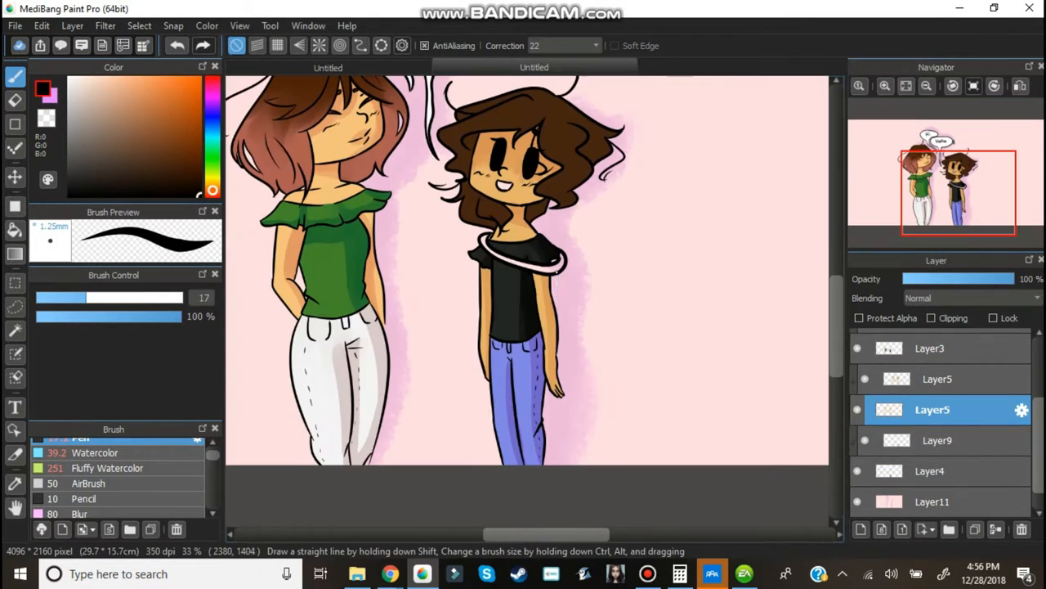
Step: Draw grey chain links hanging down from the second girl's collar on Layer5
{"action": "left_click_drag", "start_coordinate": [555, 269], "coordinate": [648, 422]}
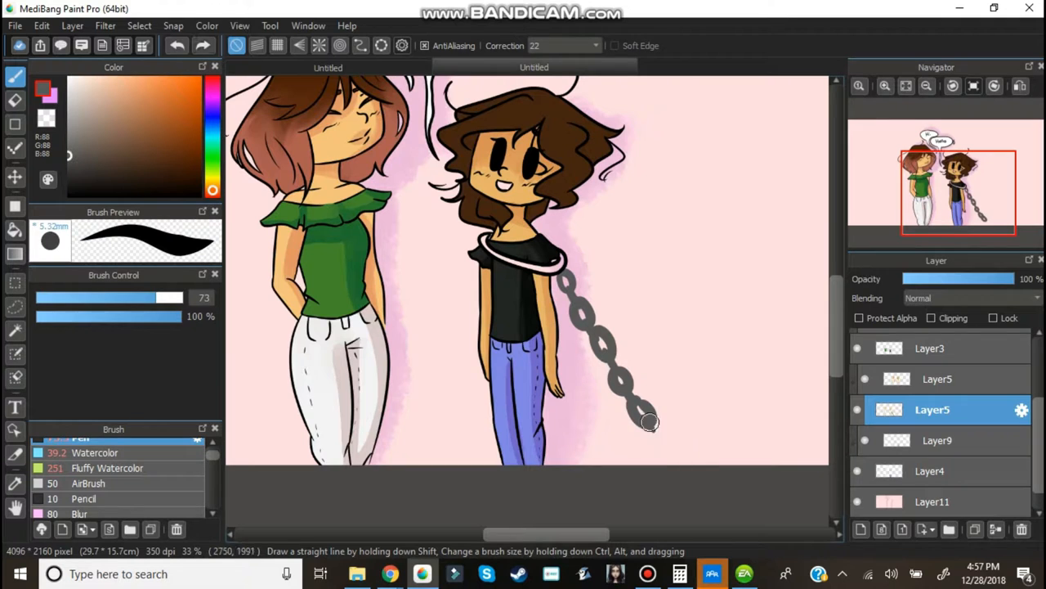